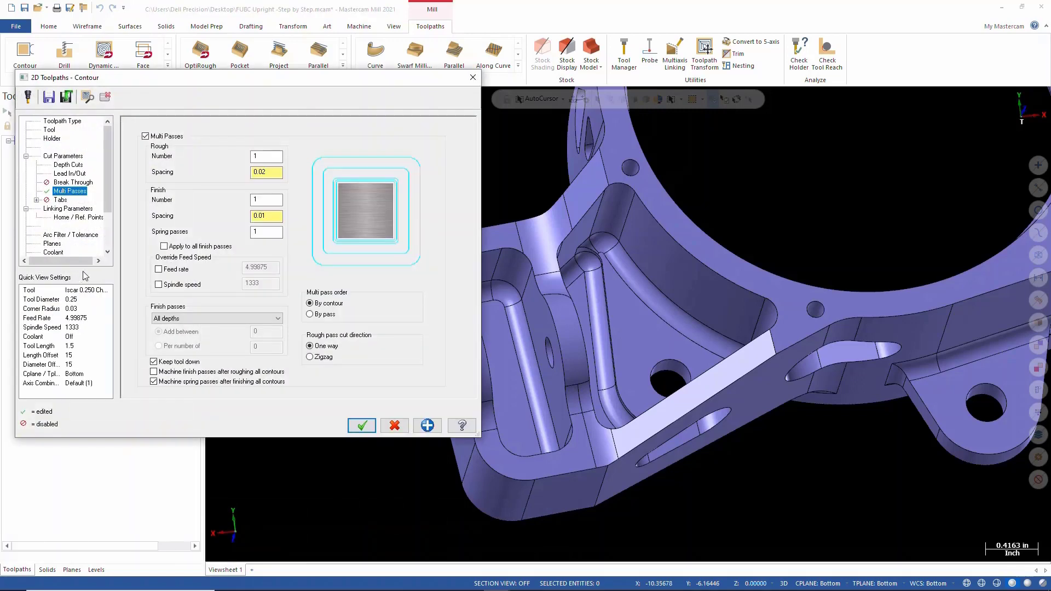
mouse_move(236, 172)
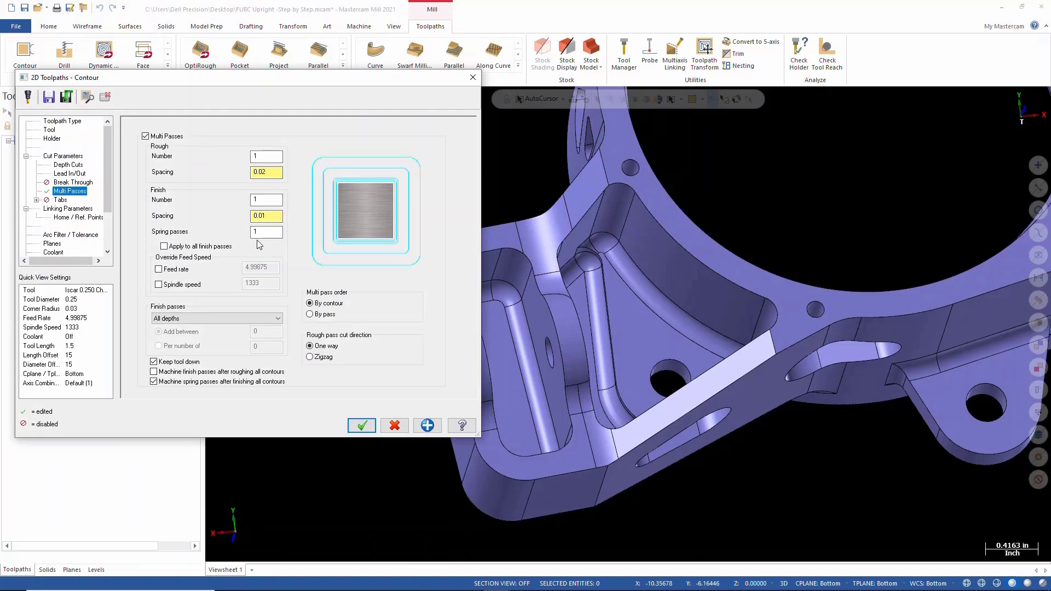
- Close the 2D Contour dialog leaving 'Apply to all finish passes' unchecked
left_click(361, 425)
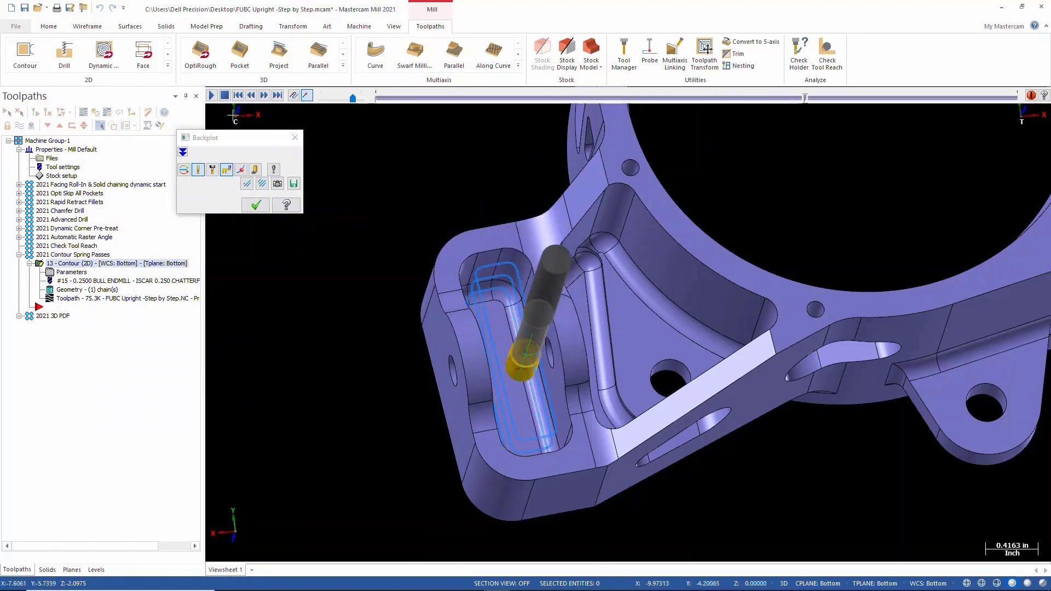
- Play the backplot of the contour toolpath with its single spring pass
left_click(211, 94)
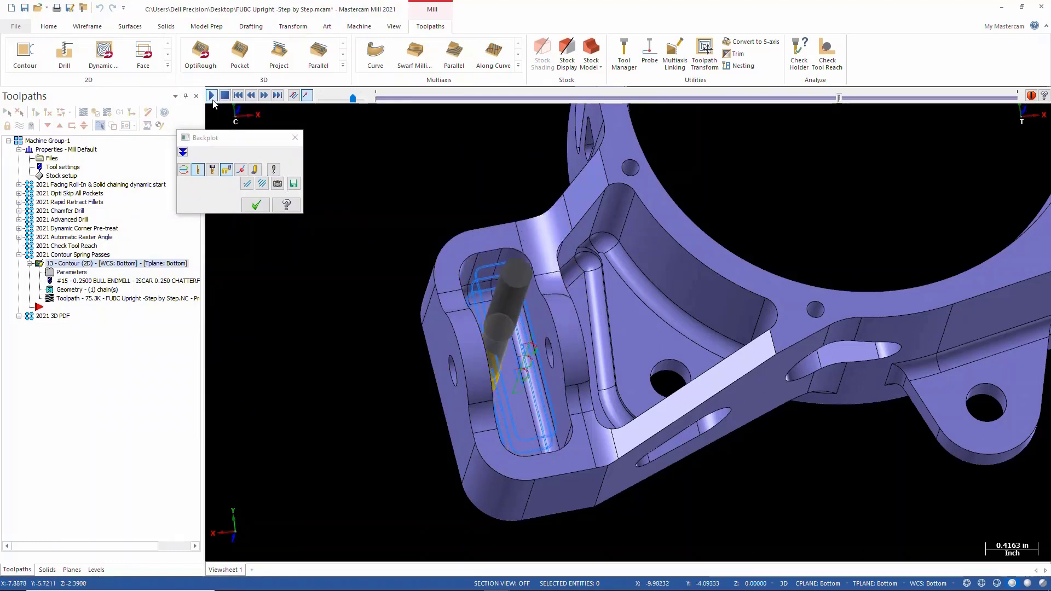
left_click(210, 94)
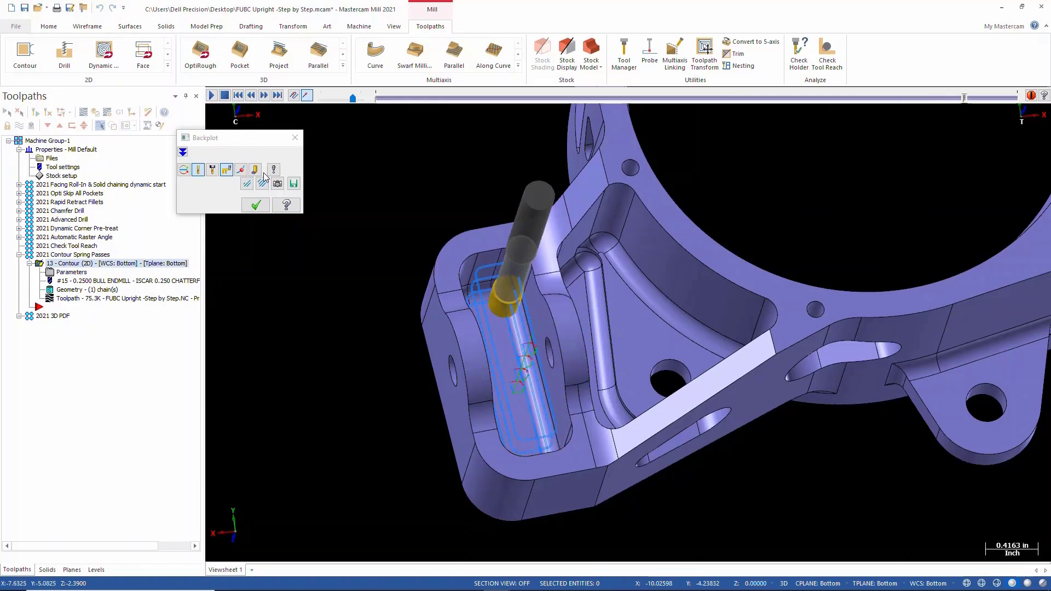
left_click(263, 94)
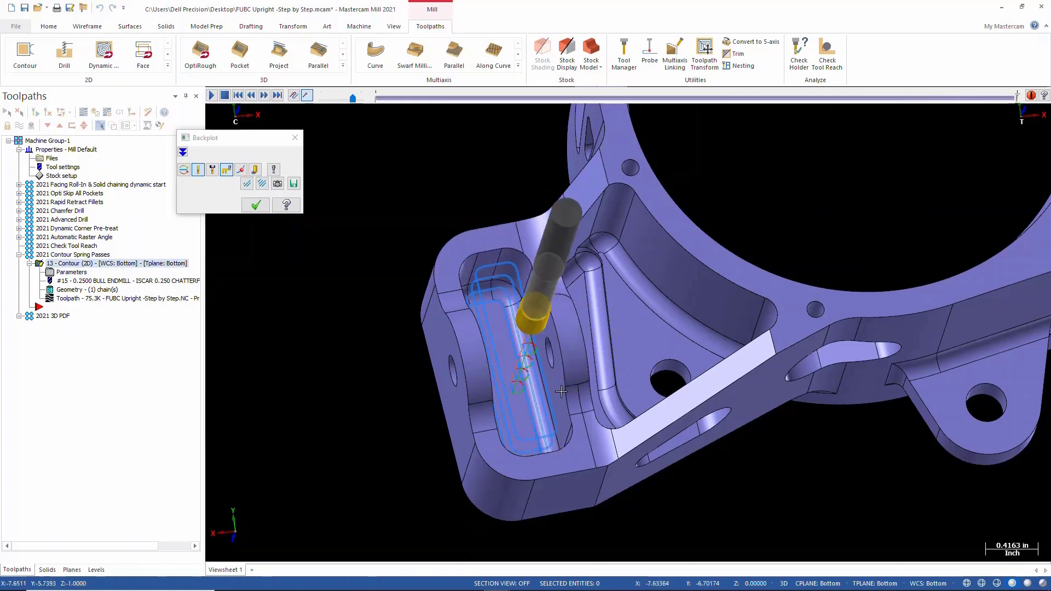
mouse_move(556, 436)
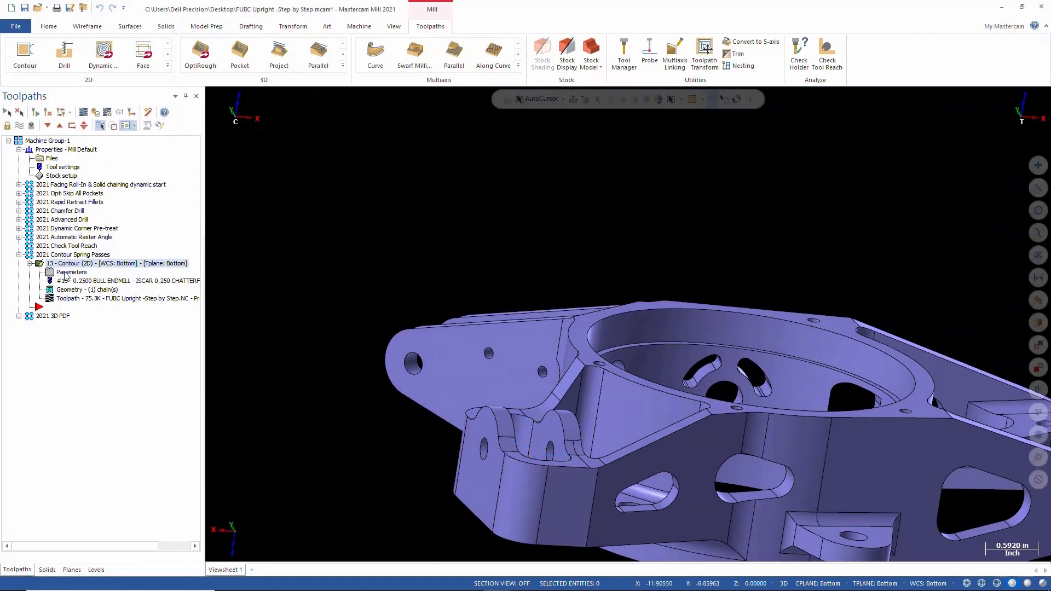
- Enable 'Apply to all finish passes' on the contour's Multi Passes page and accept it
double_click(72, 273)
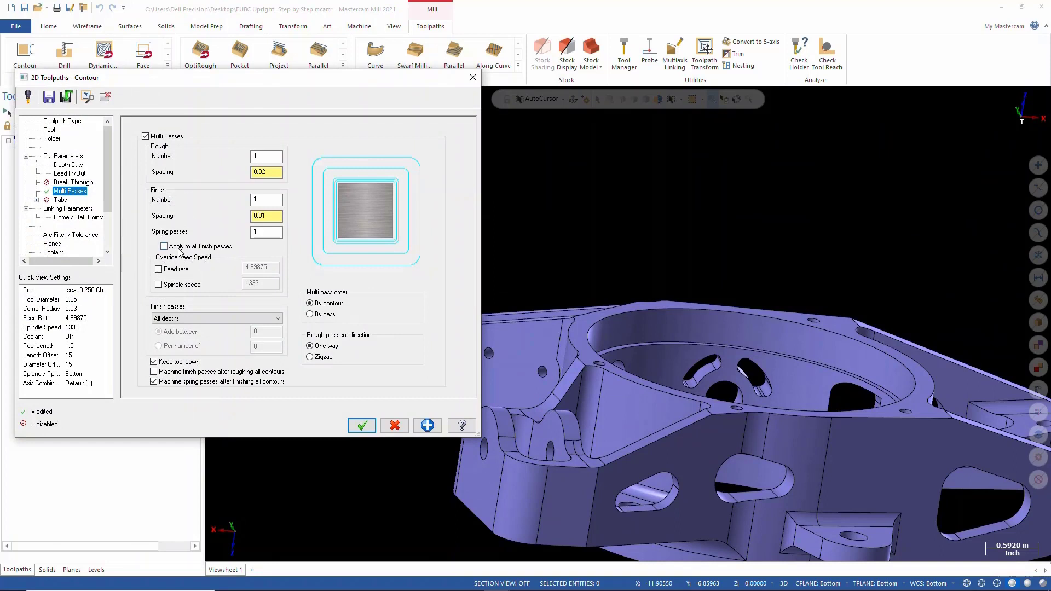
mouse_move(173, 252)
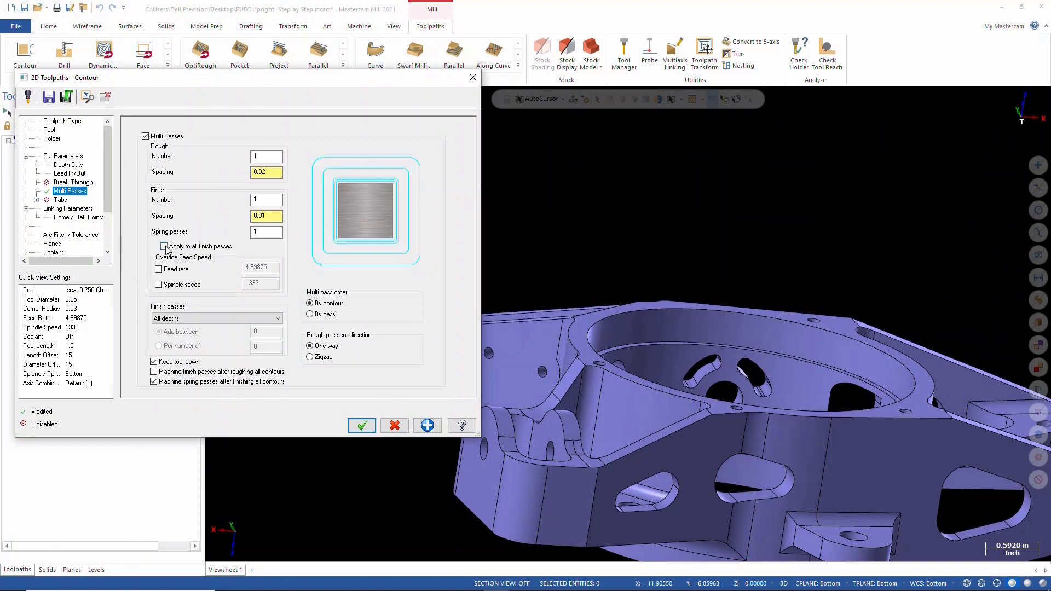
left_click(163, 247)
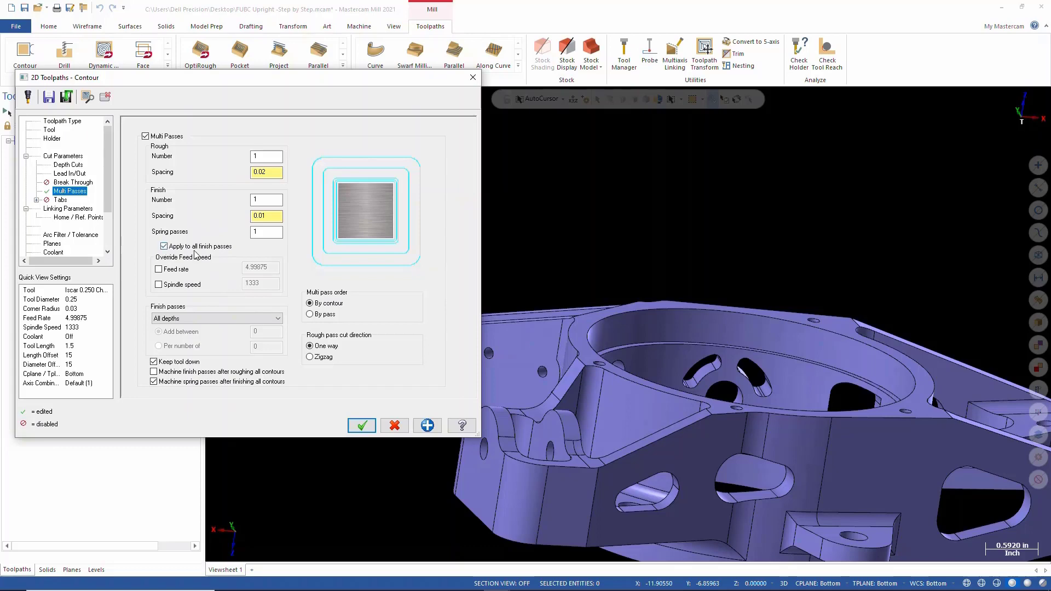
mouse_move(344, 431)
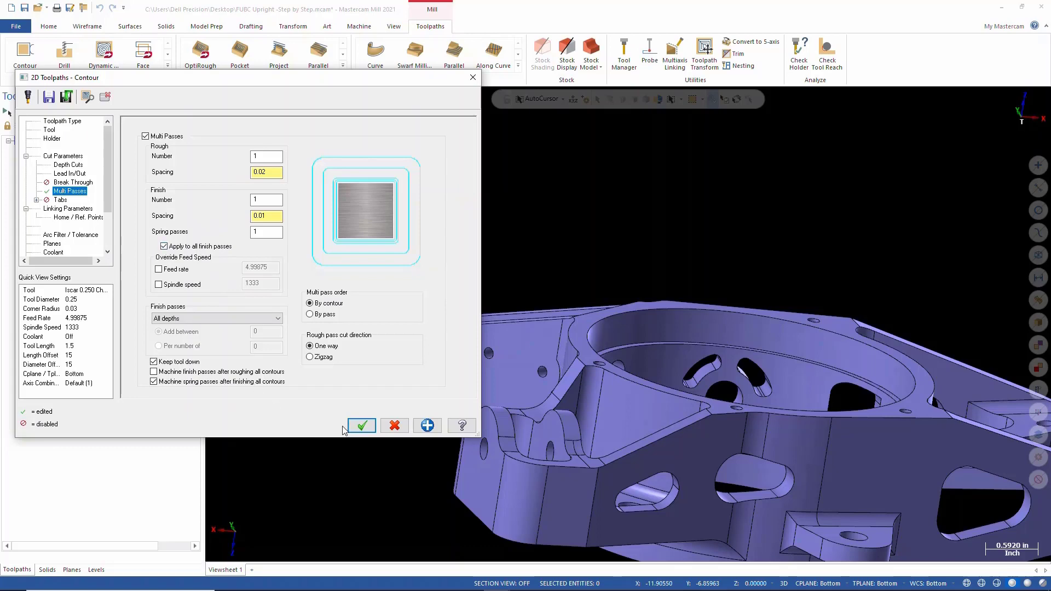
left_click(362, 426)
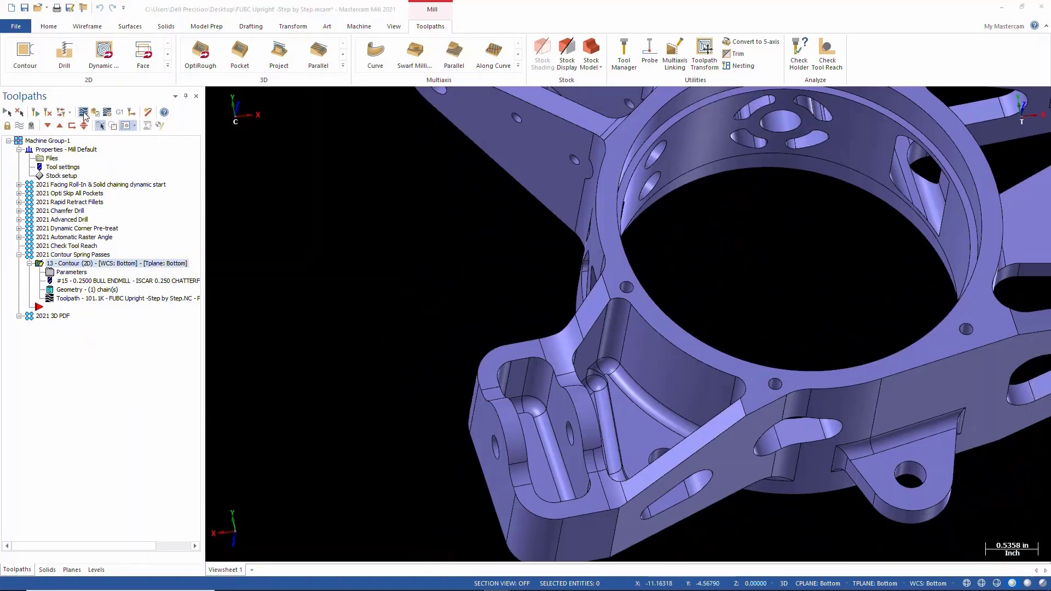
- Start a backplot of the regenerated contour toolpath
left_click(83, 112)
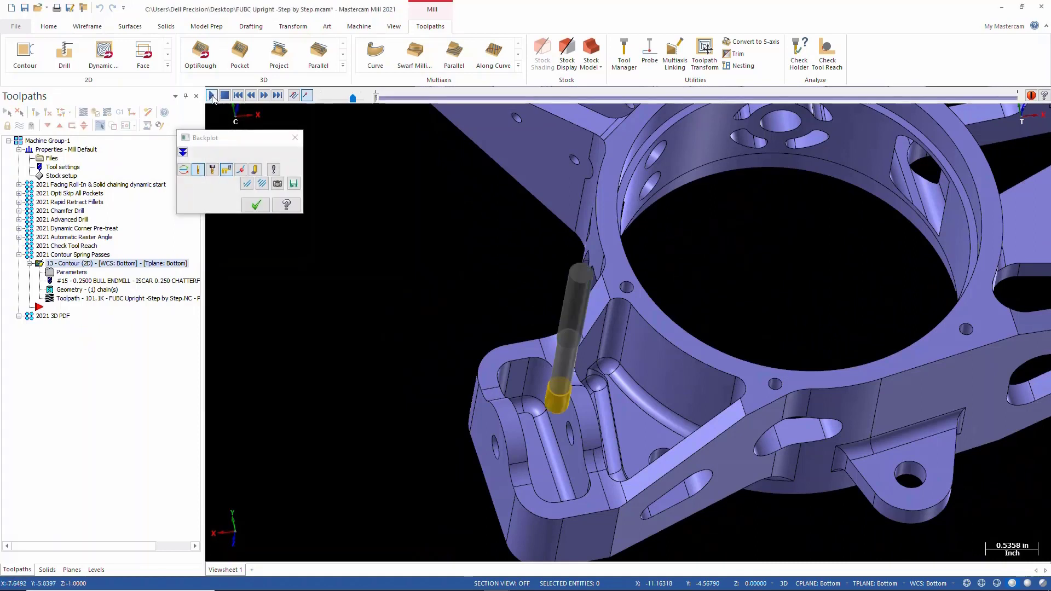
- Play the backplot, adjusting speed, to watch finish passes step down each depth
left_click(211, 94)
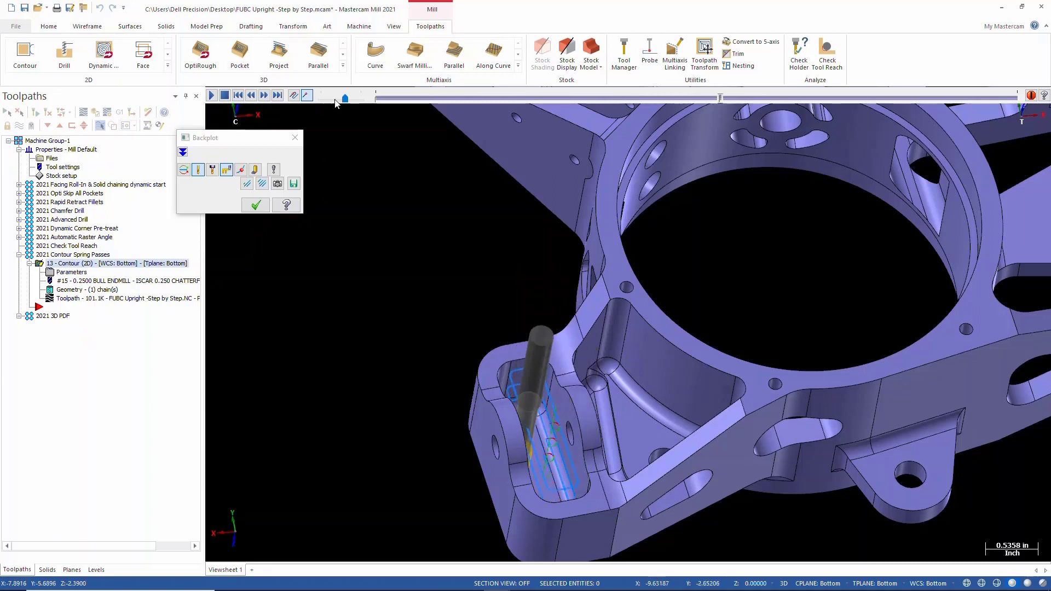
left_click(264, 94)
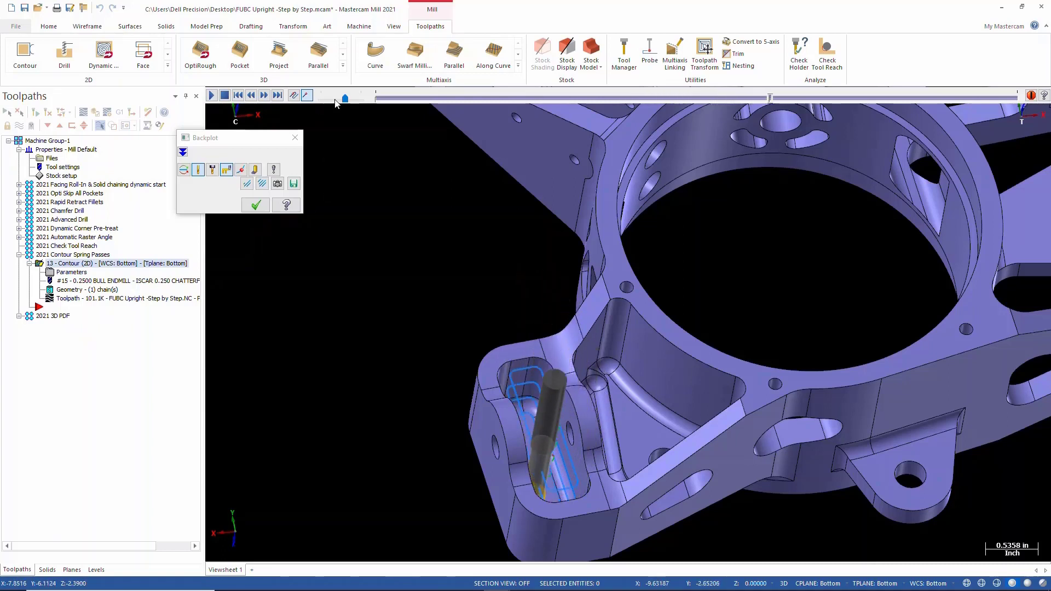
left_click(264, 94)
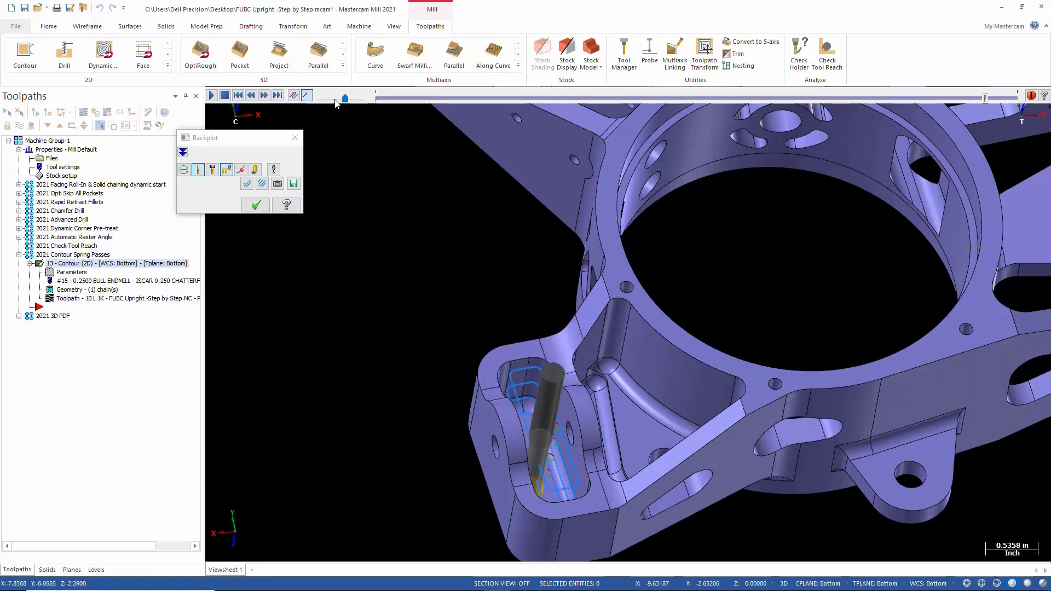
left_click(264, 95)
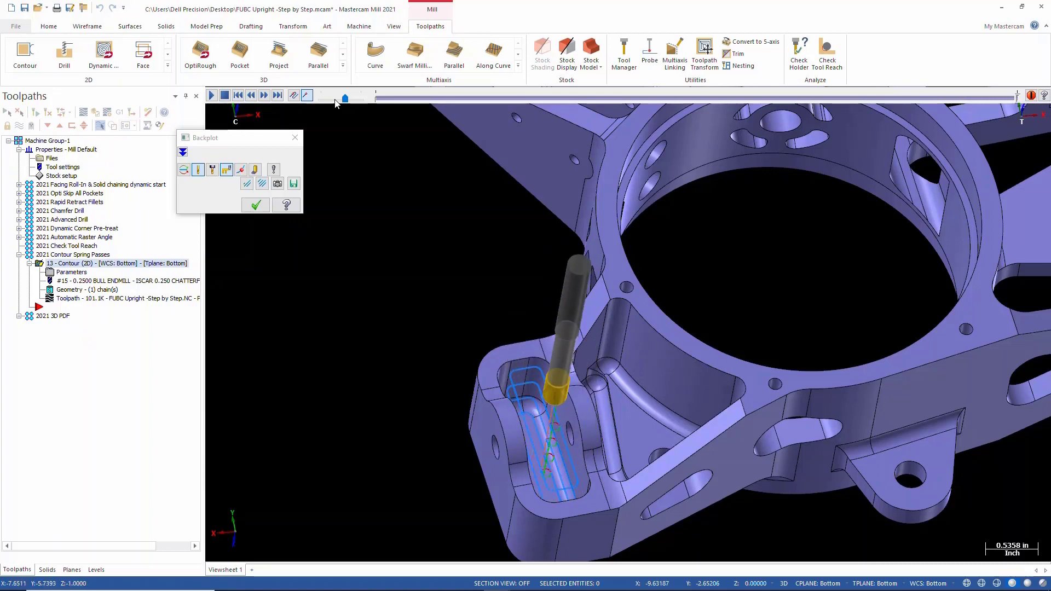